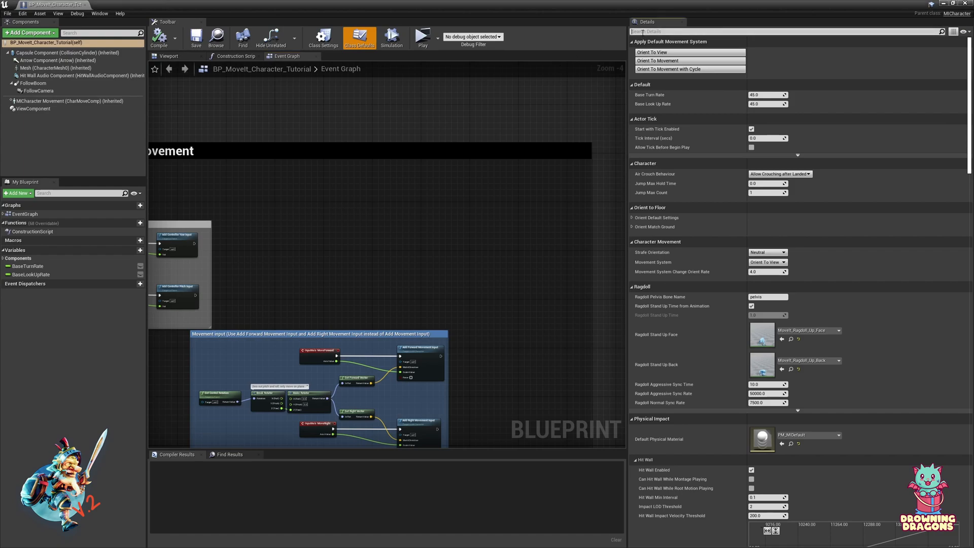
Select the MICharacter Movement component and filter its Details by 'coyote'
left_click(69, 53)
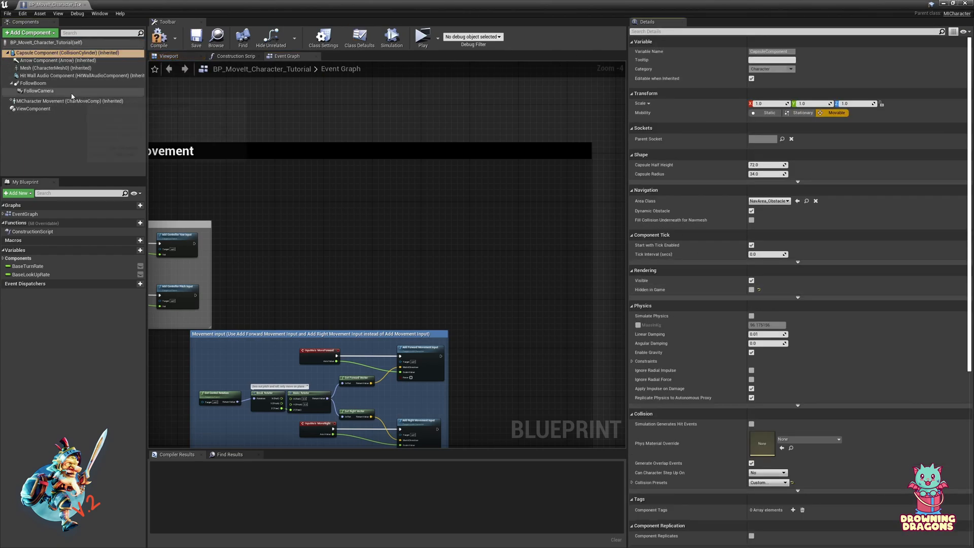
left_click(70, 100)
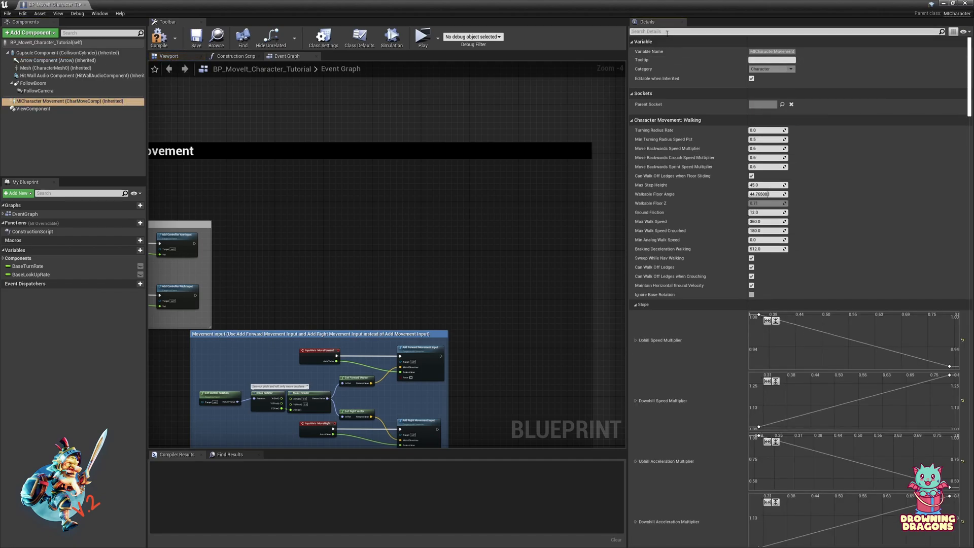
type("coy")
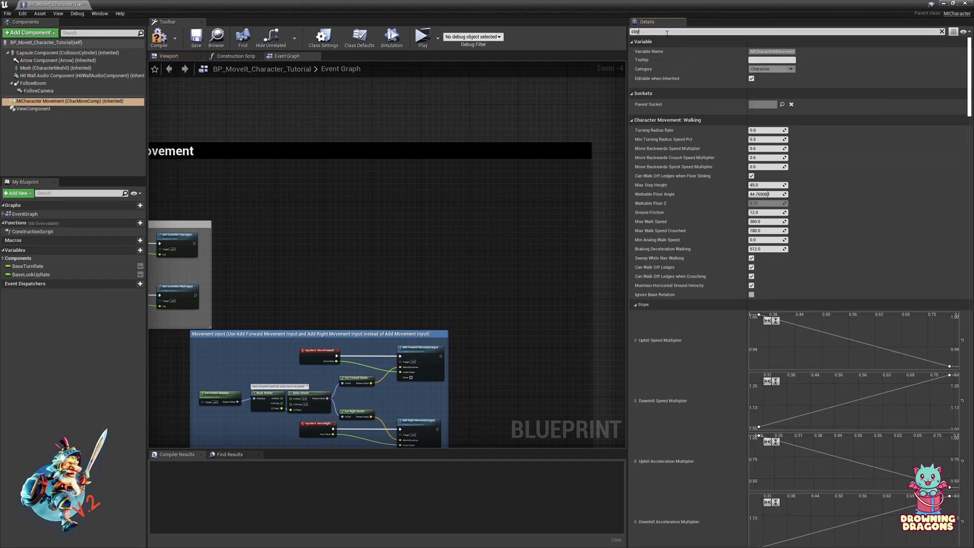
type("oyote")
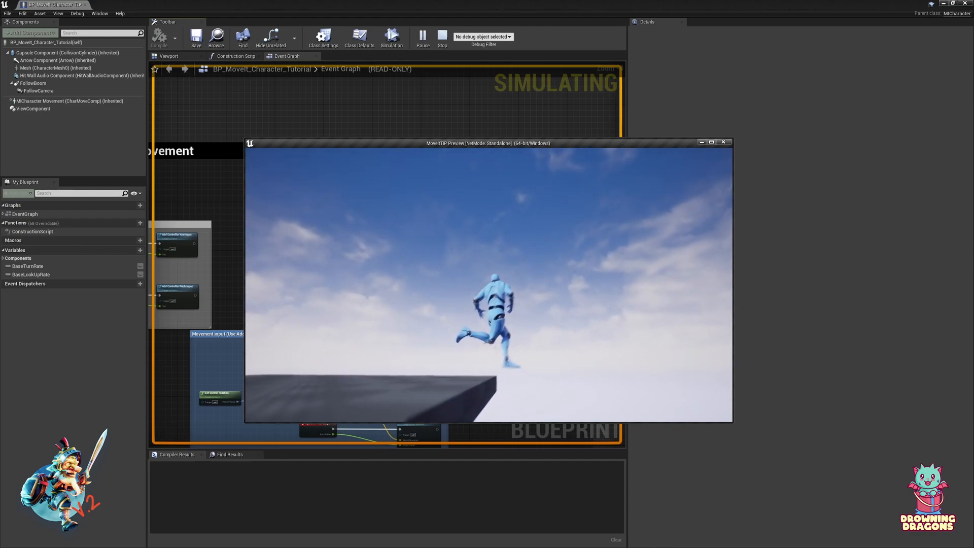
Stop the ledge play test, run it again, then stop it
left_click(442, 37)
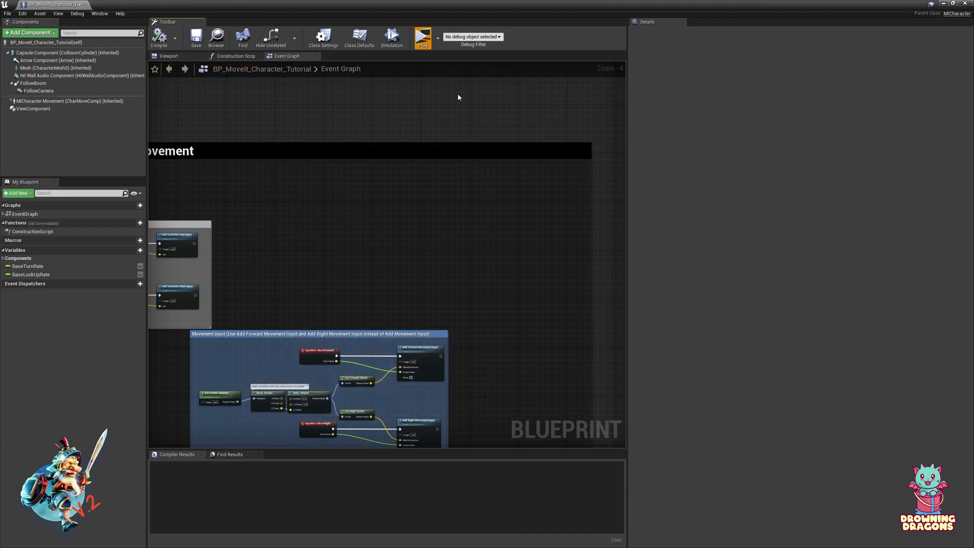
left_click(422, 38)
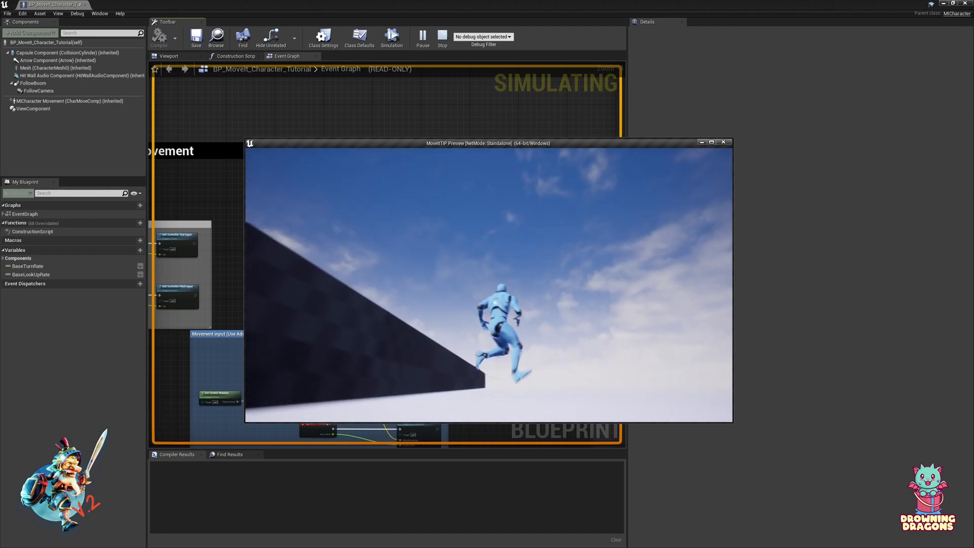
left_click(442, 37)
type("coyote")
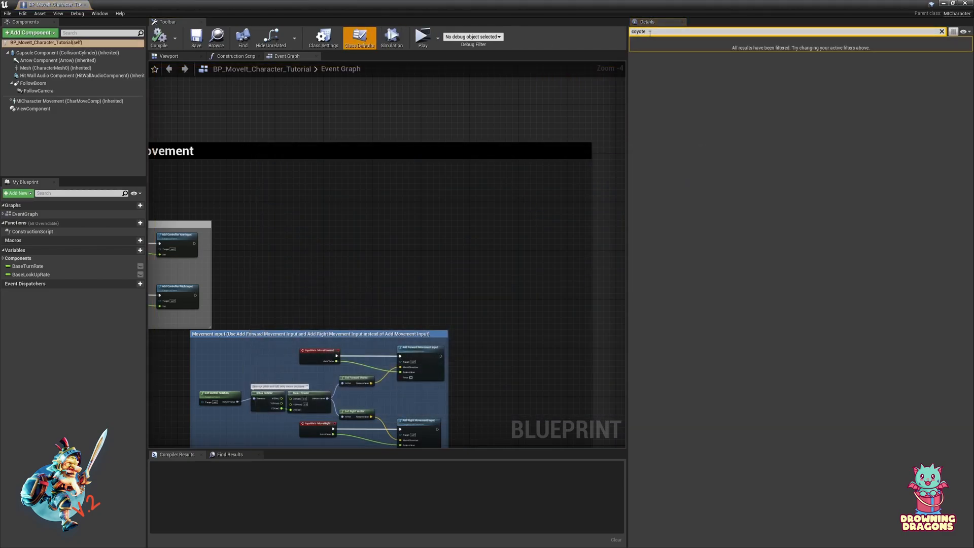
left_click(72, 100)
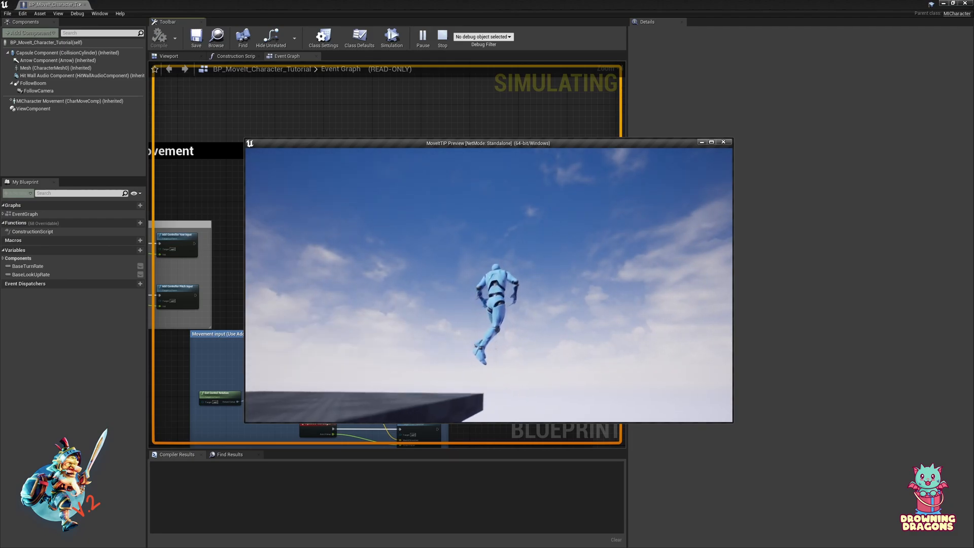
left_click(442, 36)
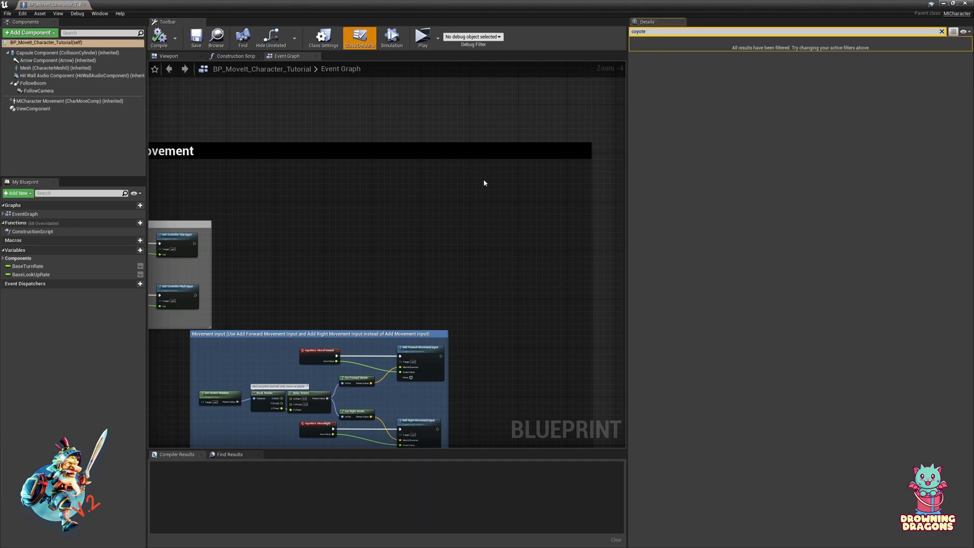
Show MICharacter Movement's Coyote Time (0.1), then clear the Details search
left_click(70, 101)
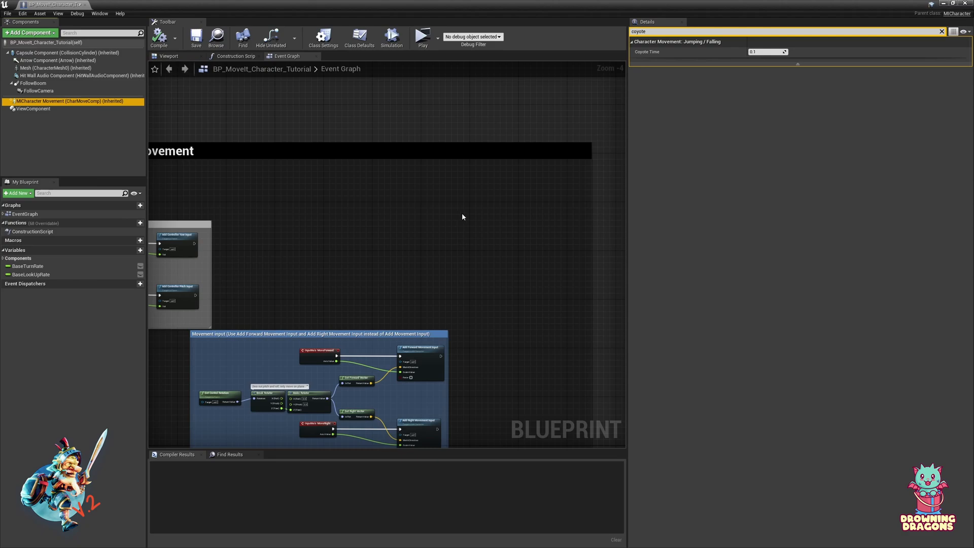
mouse_move(461, 219)
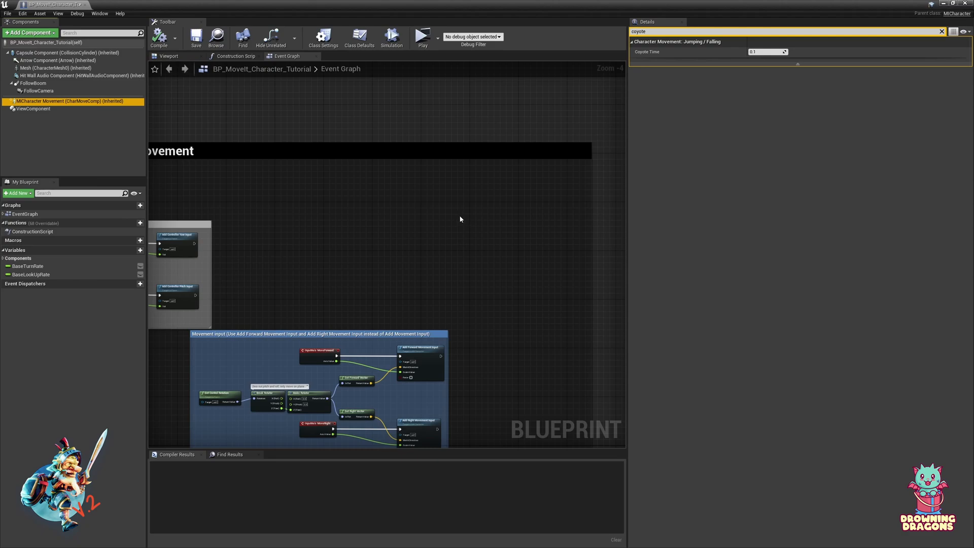
mouse_move(487, 215)
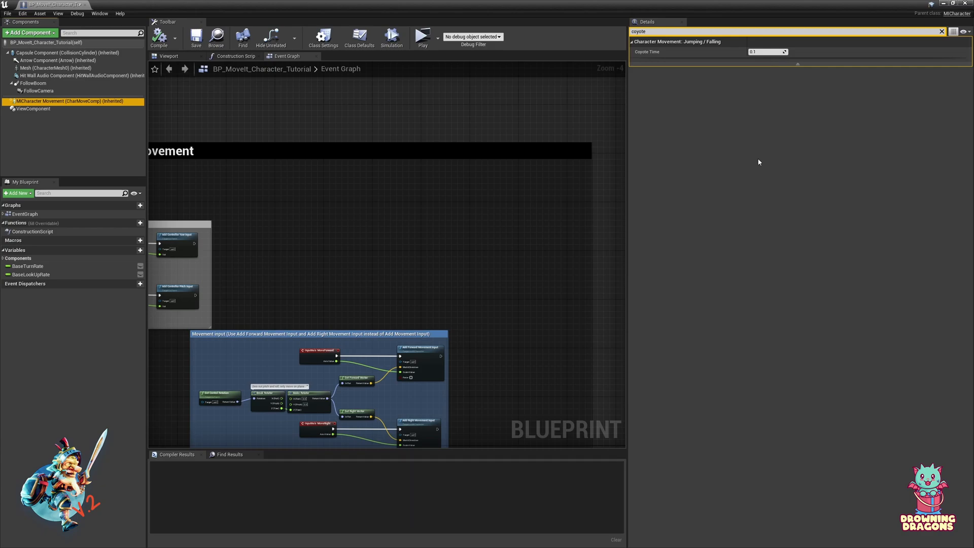
left_click(767, 52)
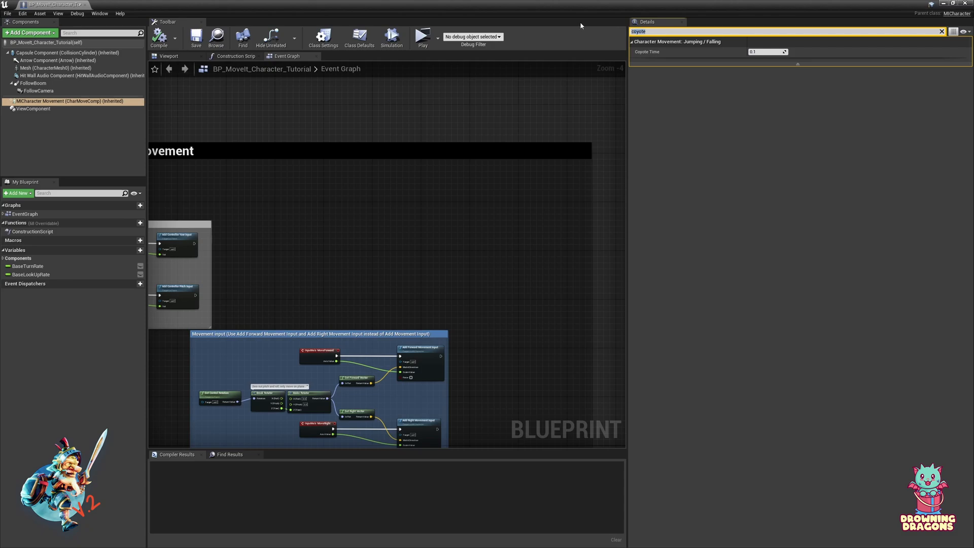
Find the Bunny Time setting via a 'bunny' search and start a Play preview
type("bunny")
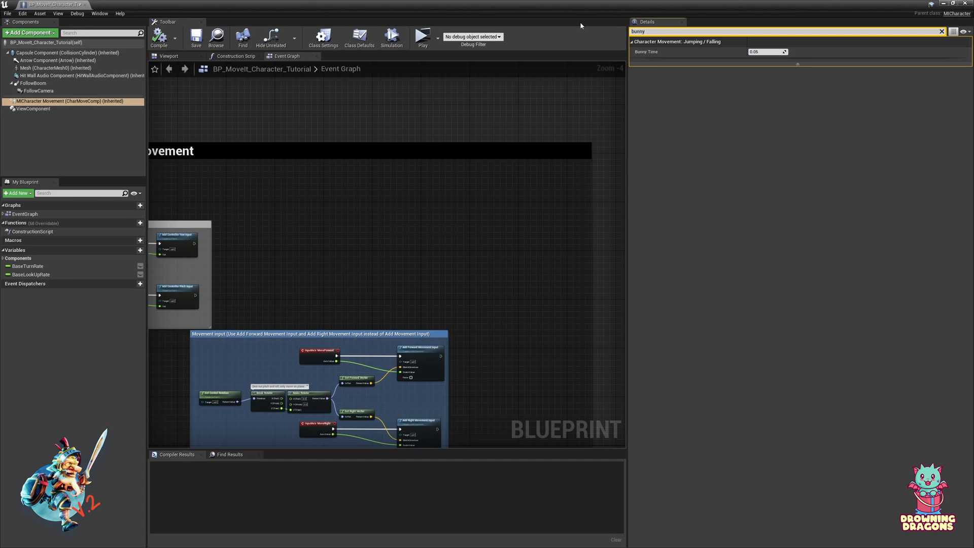
mouse_move(438, 80)
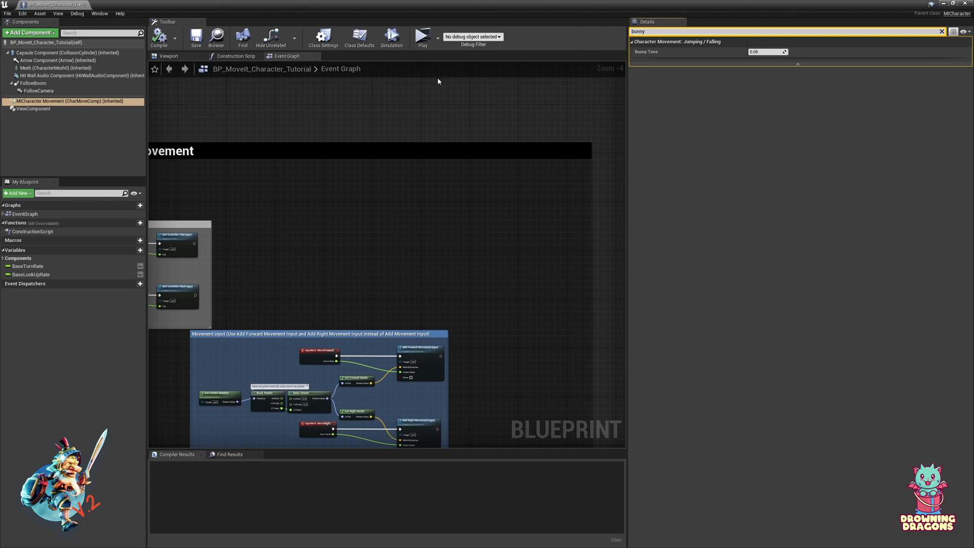
mouse_move(556, 101)
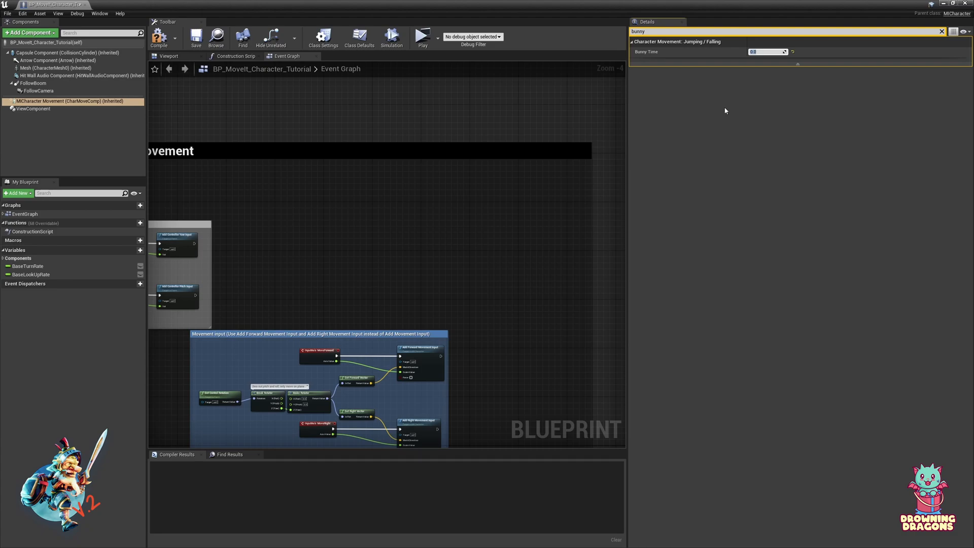
left_click(422, 36)
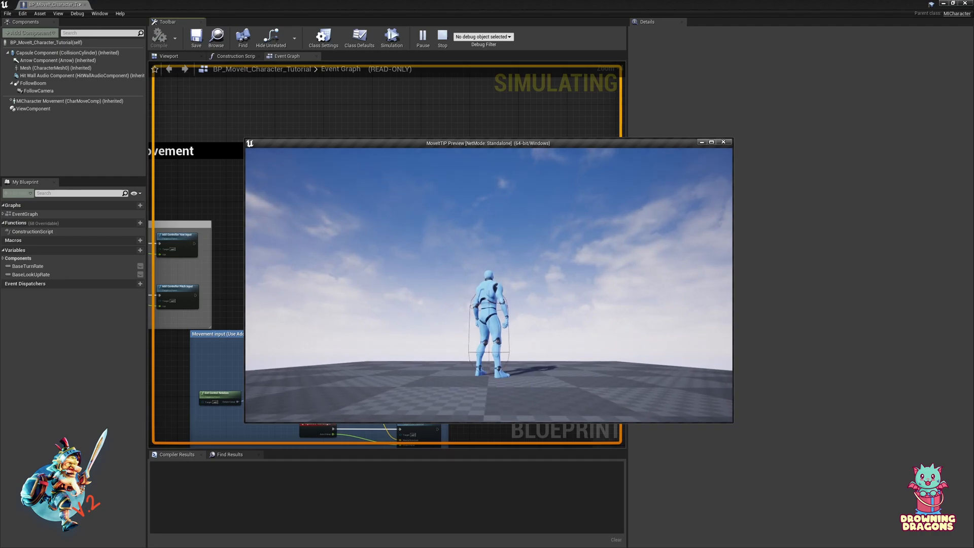
Enter the slomo console command in the preview, then stop the play test
type("slomo")
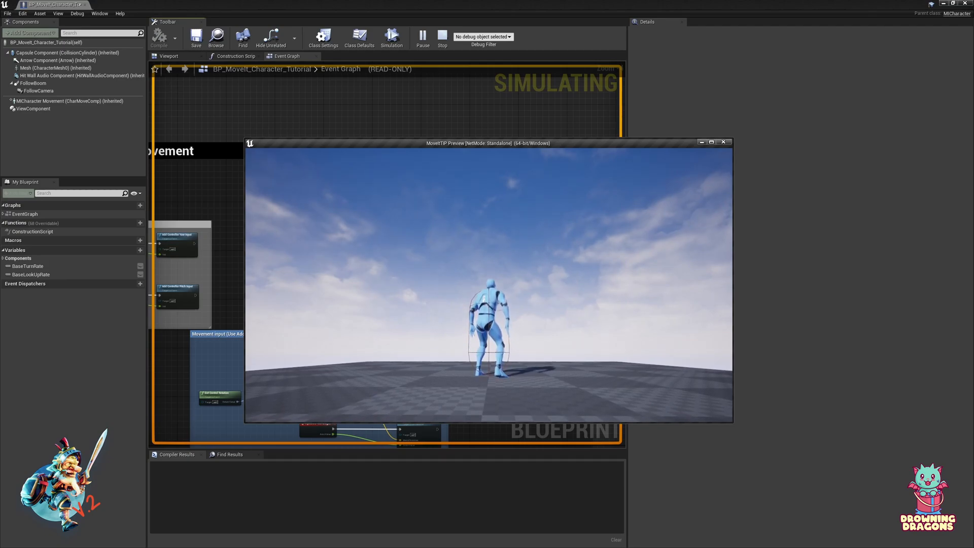
left_click(442, 36)
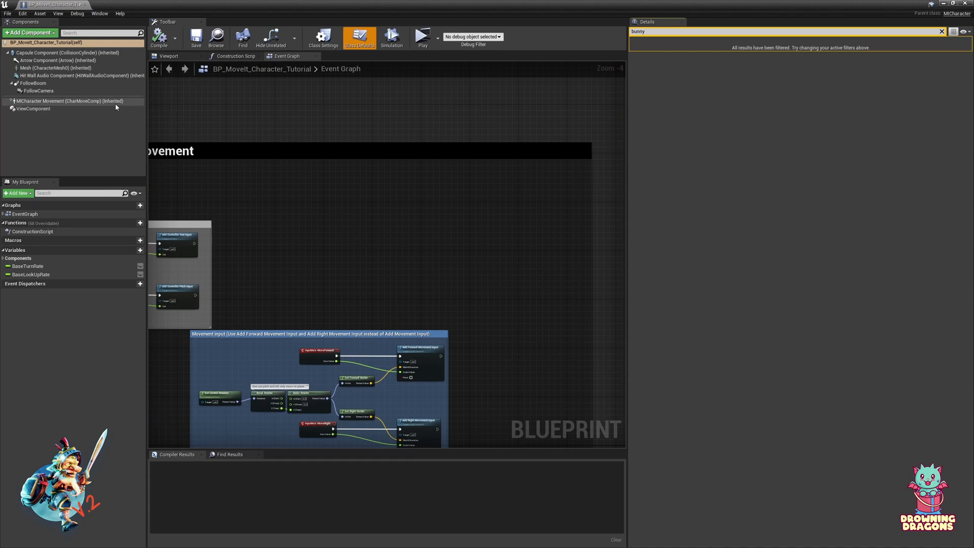
left_click(68, 100)
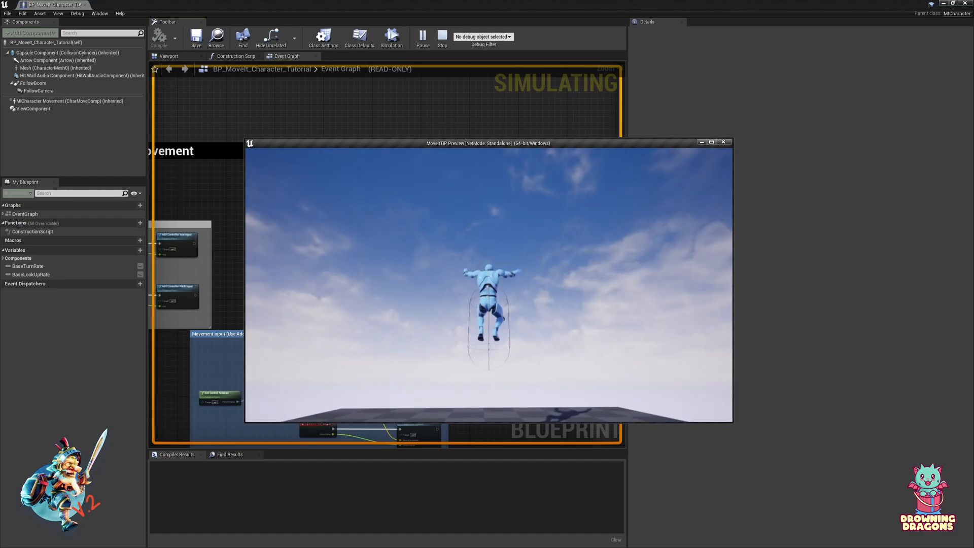
left_click(442, 34)
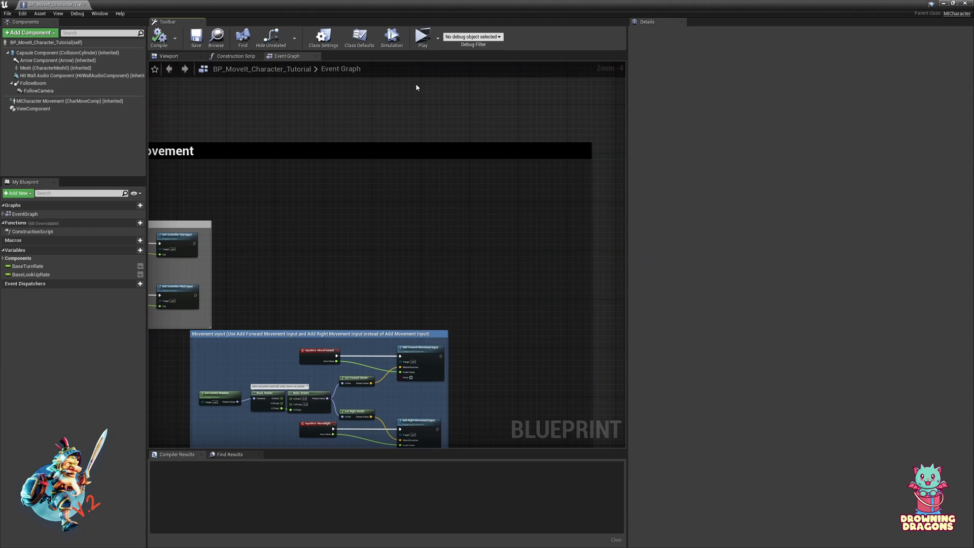